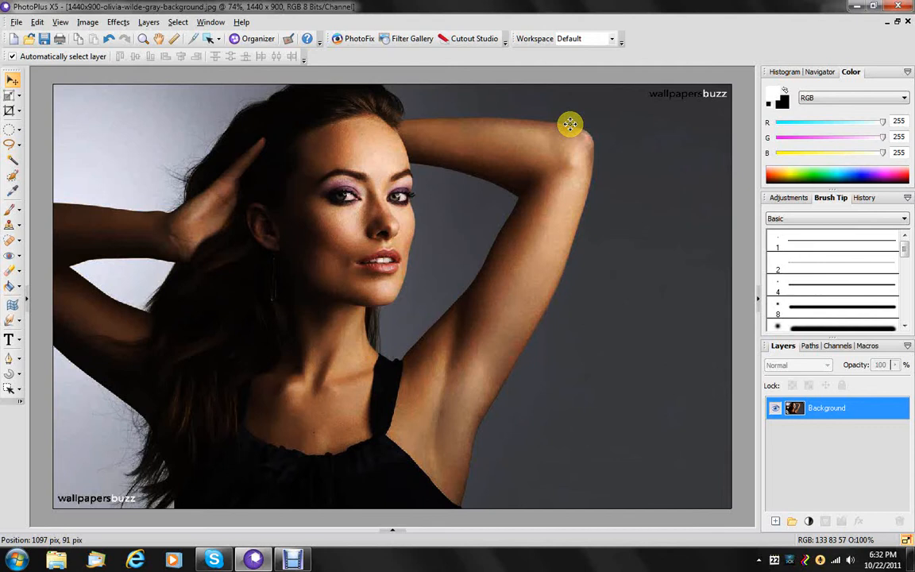
mouse_move(223, 185)
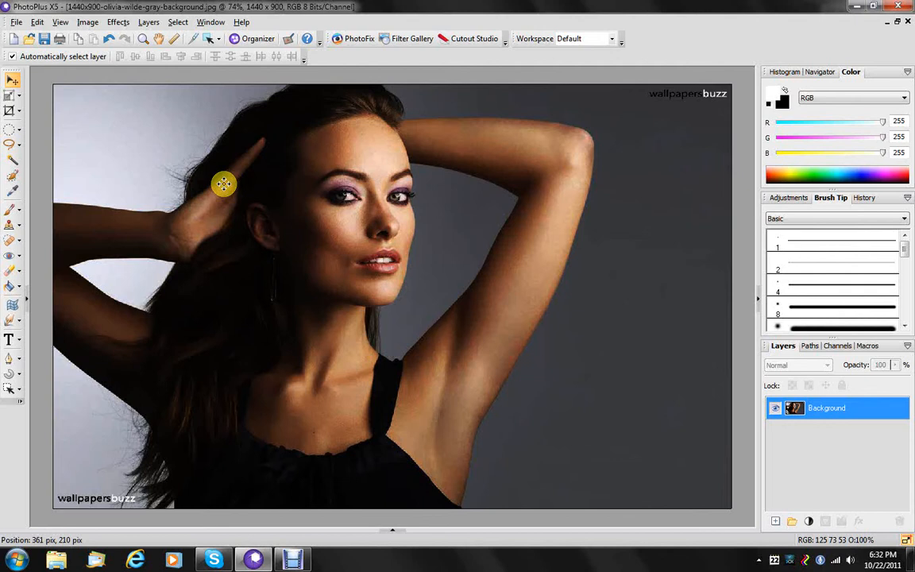
mouse_move(184, 296)
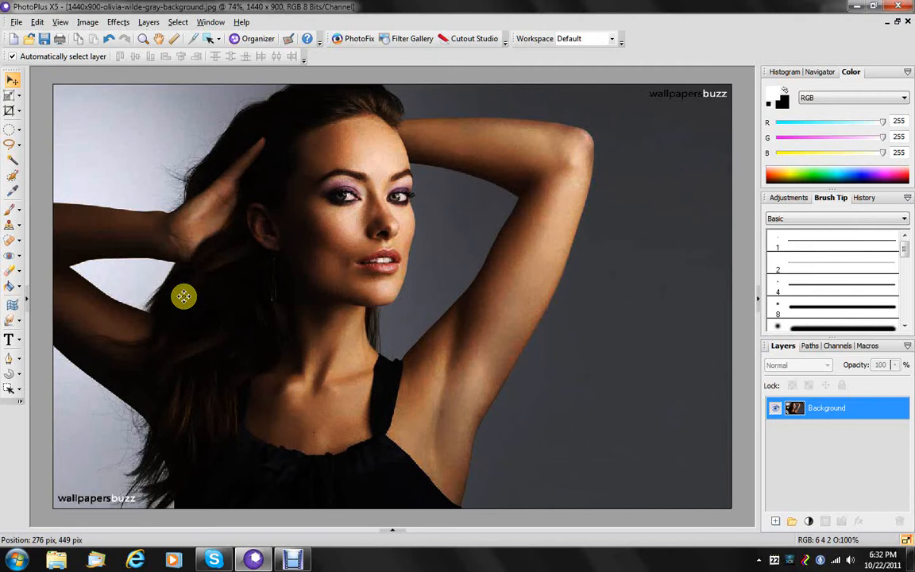
mouse_move(529, 131)
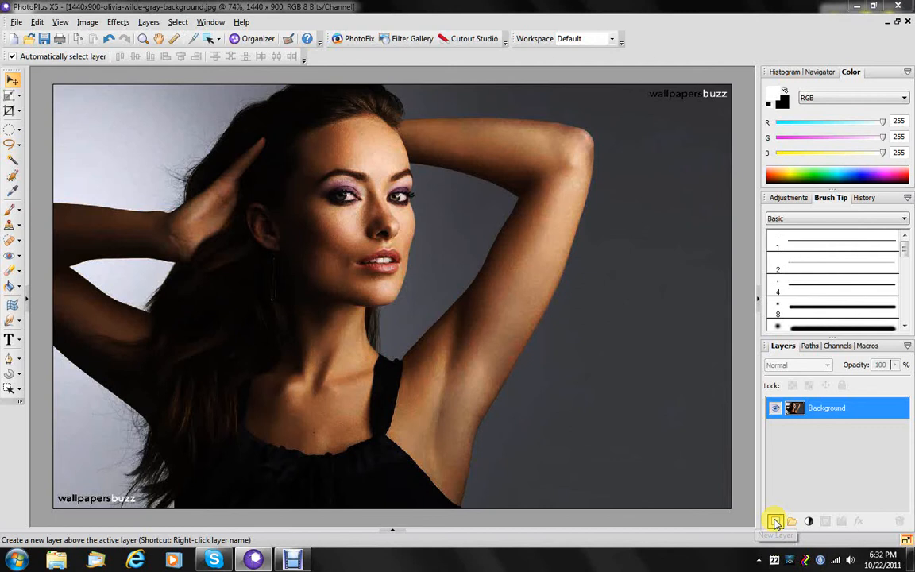
Step: Add an empty Layer 1 above the photo and select the Ellipse Selection Tool
left_click(776, 521)
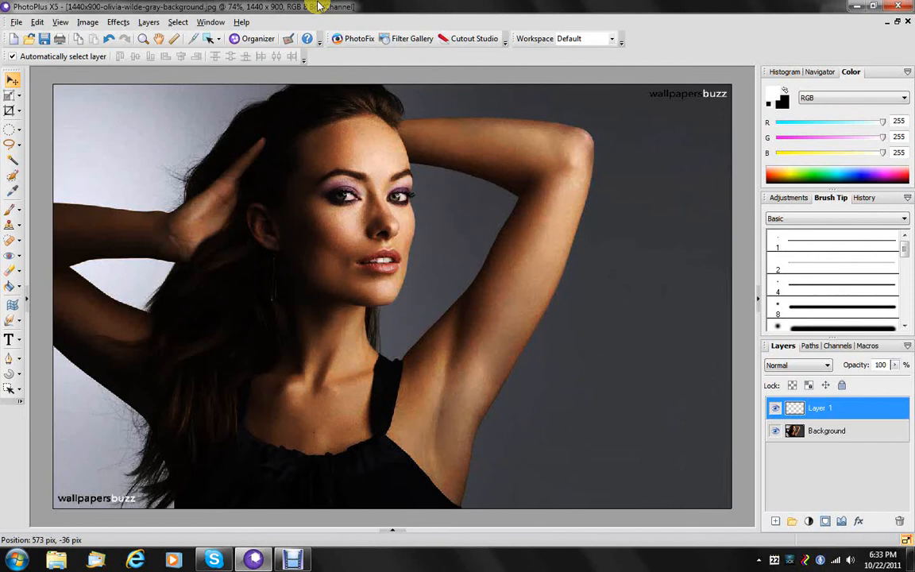
mouse_move(9, 127)
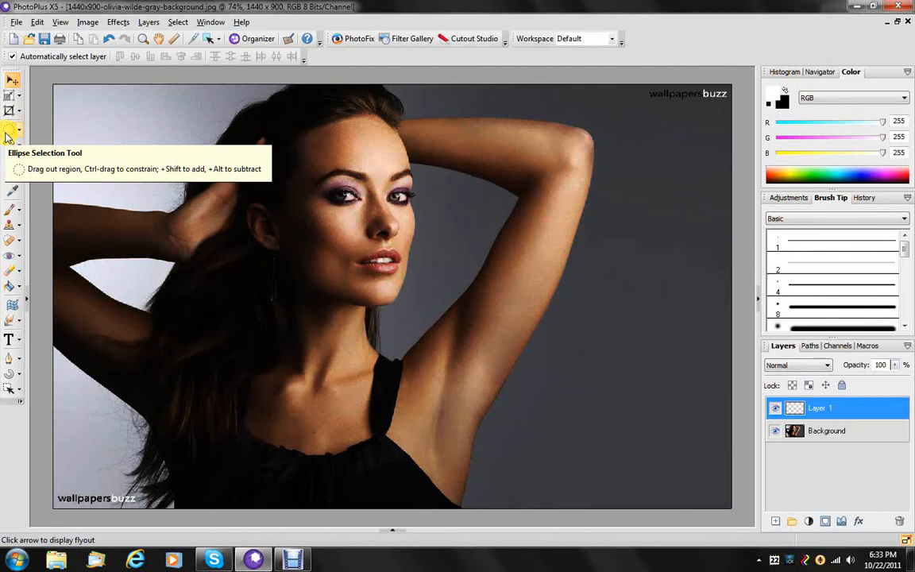
left_click(13, 127)
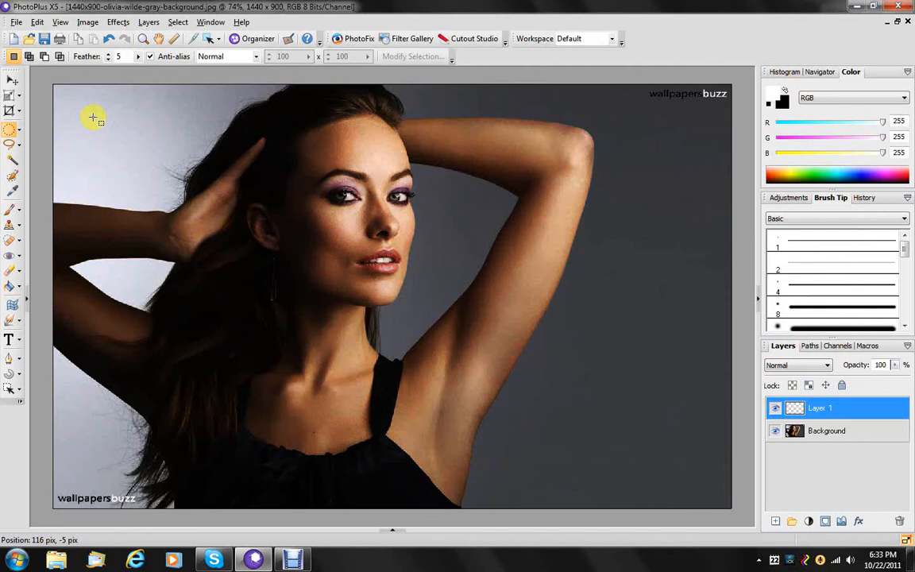
mouse_move(417, 82)
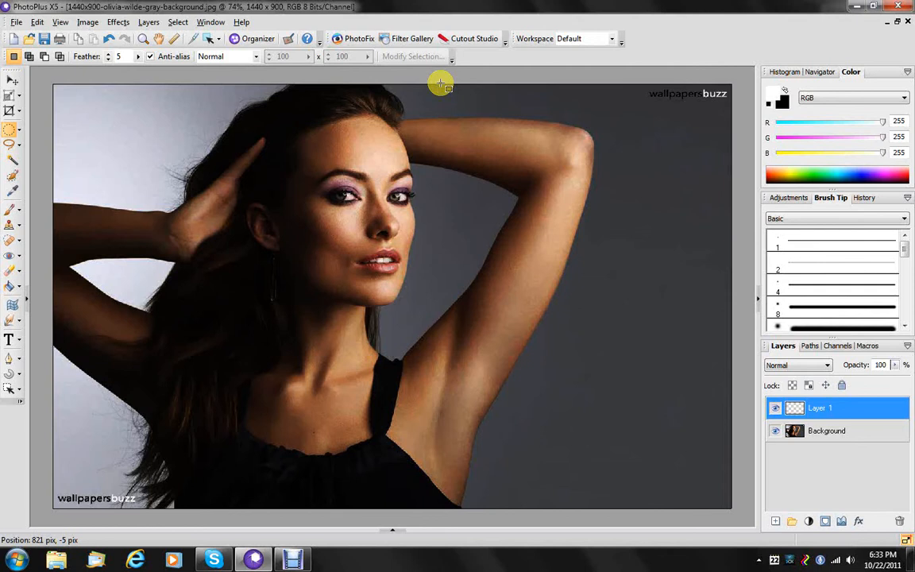
left_click_drag(448, 92, 464, 506)
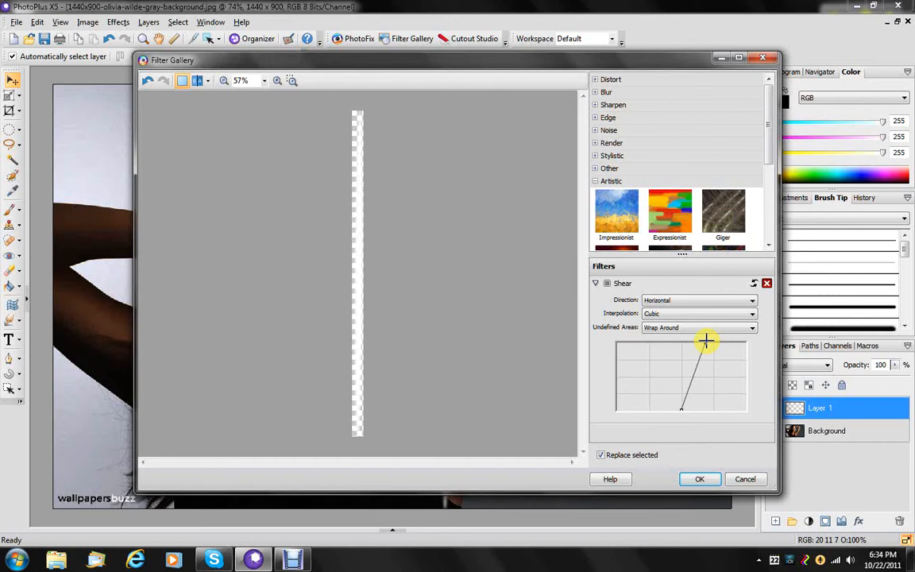
Step: Drag six Shear grid nodes to bend the white stripe into an S-shaped zigzag
left_click_drag(706, 342, 679, 351)
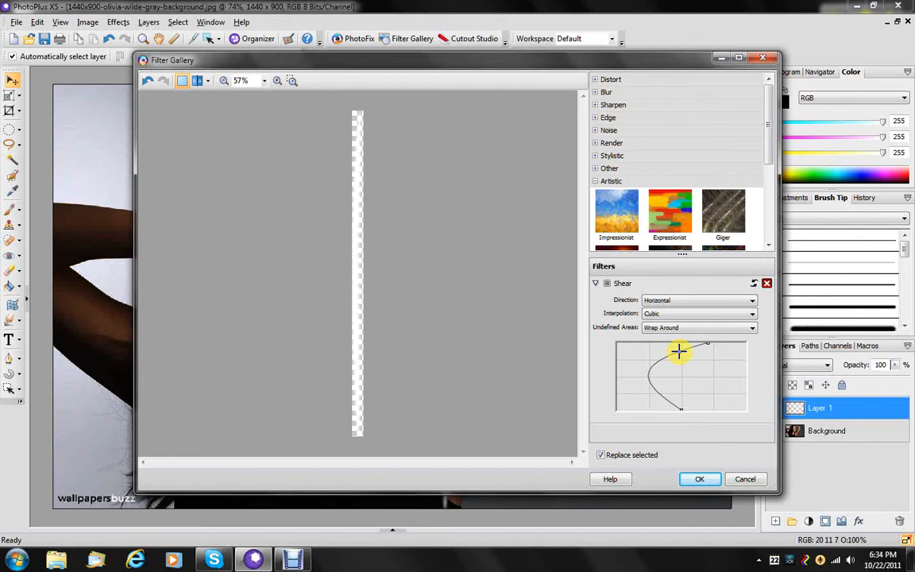
left_click_drag(679, 351, 706, 364)
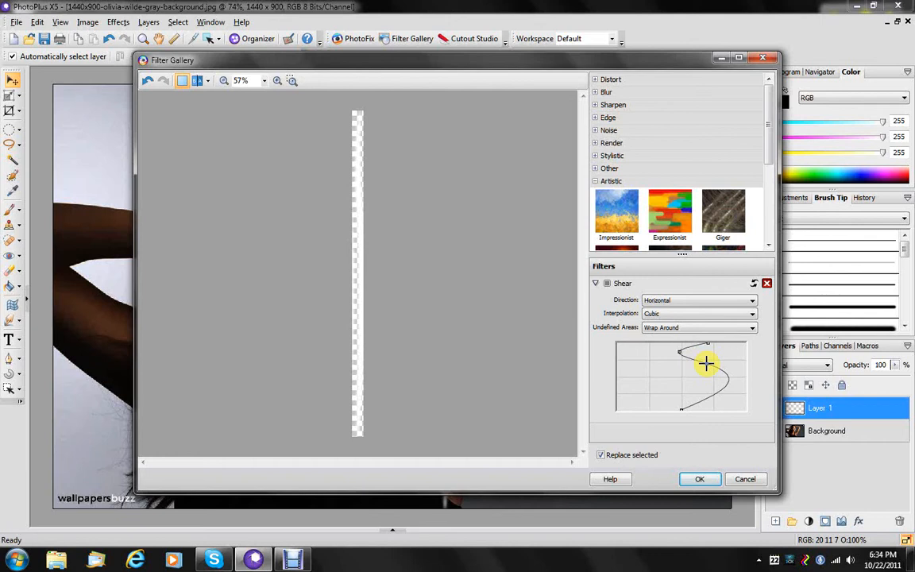
left_click_drag(706, 364, 706, 382)
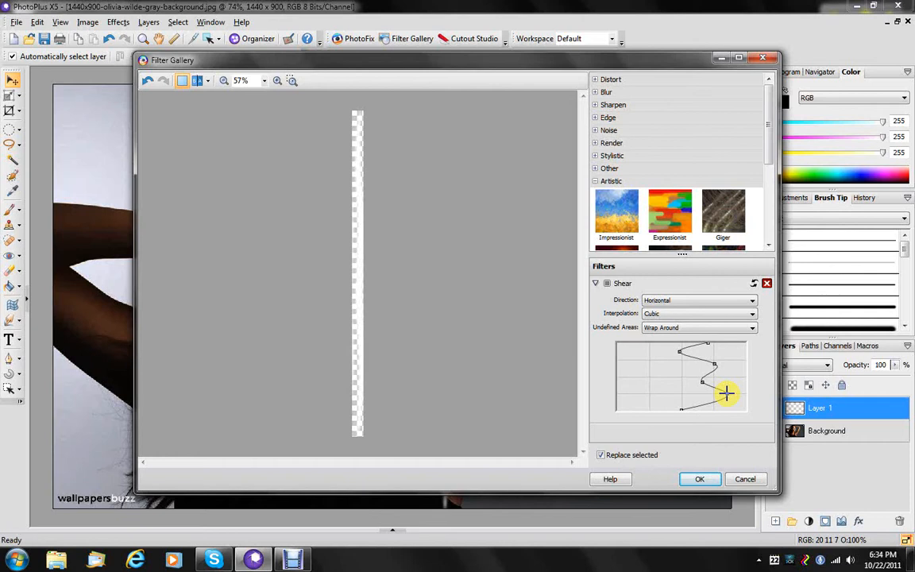
left_click_drag(727, 394, 690, 372)
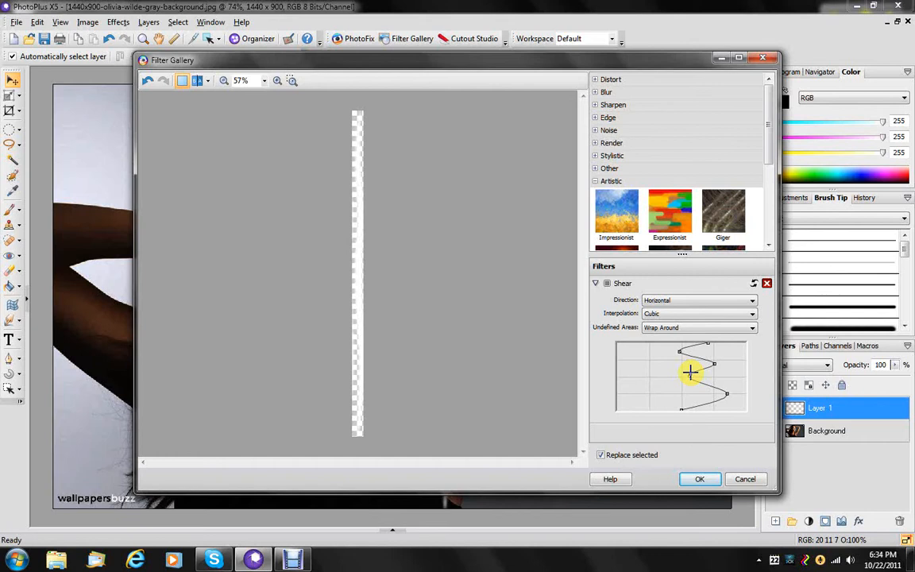
left_click_drag(691, 372, 681, 410)
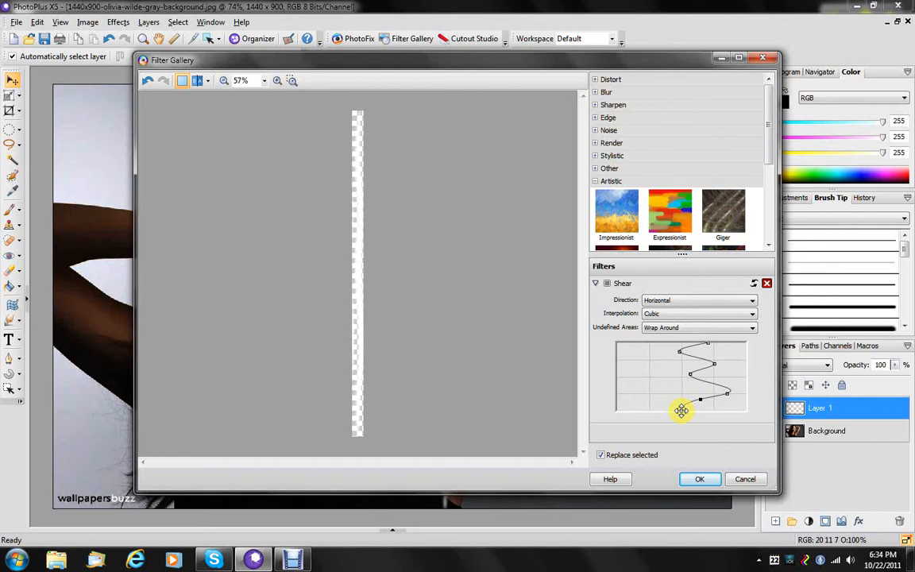
left_click_drag(681, 410, 690, 374)
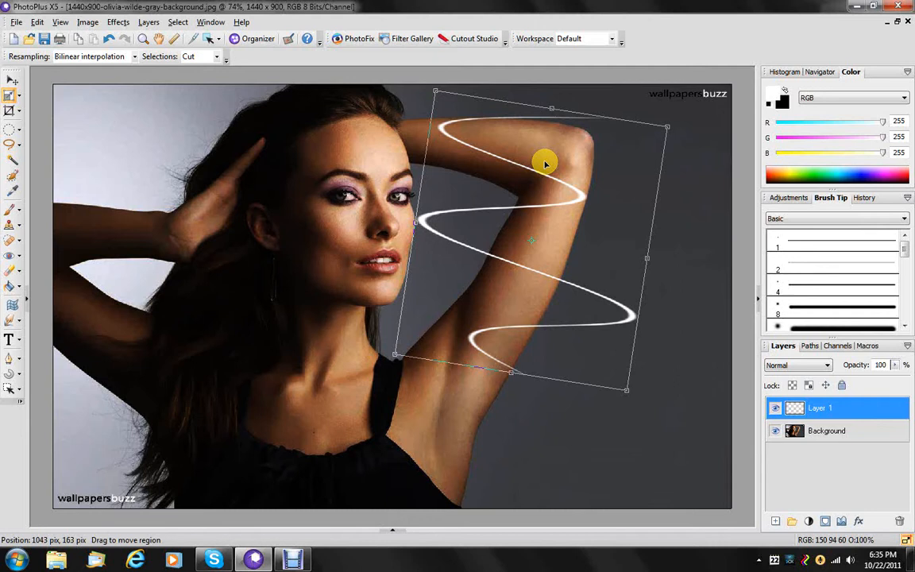
Step: Drag the white wave into place across the woman's raised arm
left_click_drag(546, 163, 564, 183)
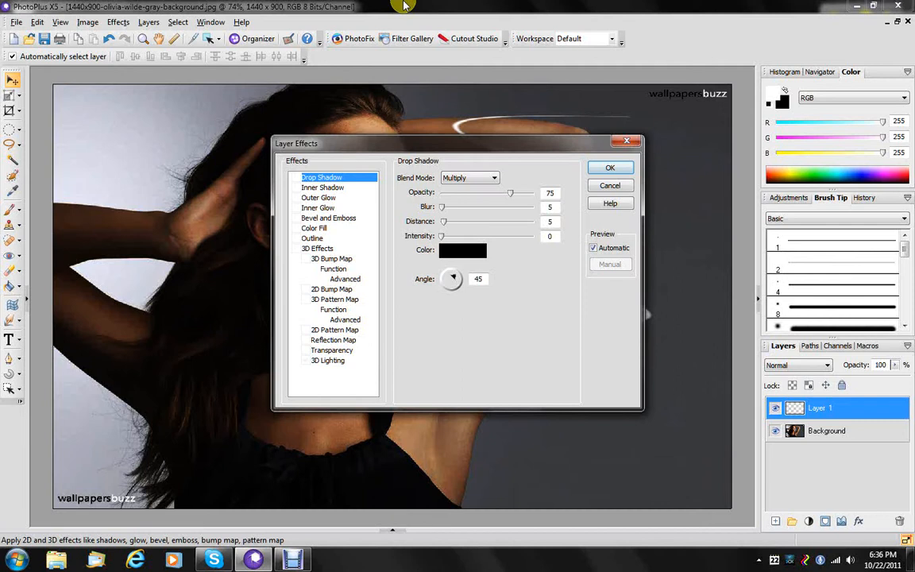
Step: Enable a pink Outer Glow with raised intensity and Multiply blend mode
left_click(511, 310)
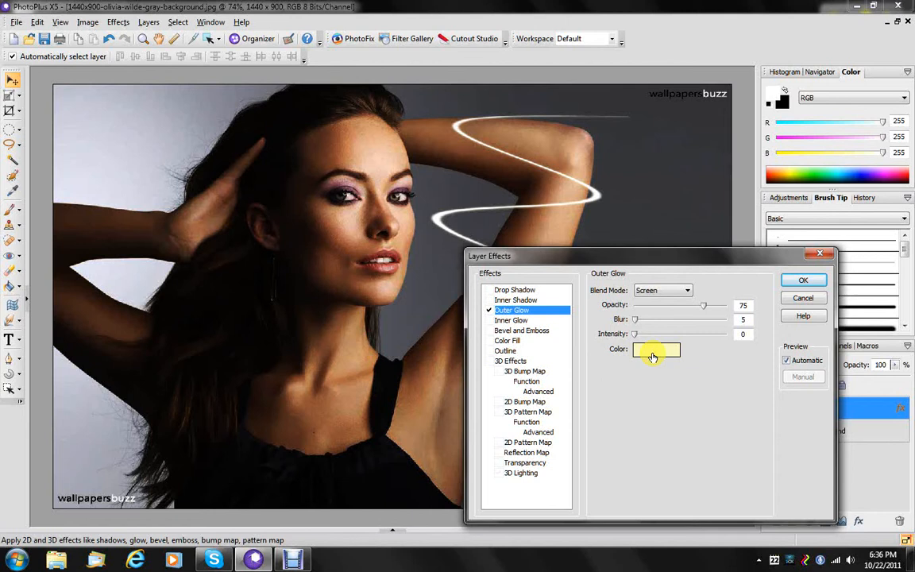
left_click(656, 349)
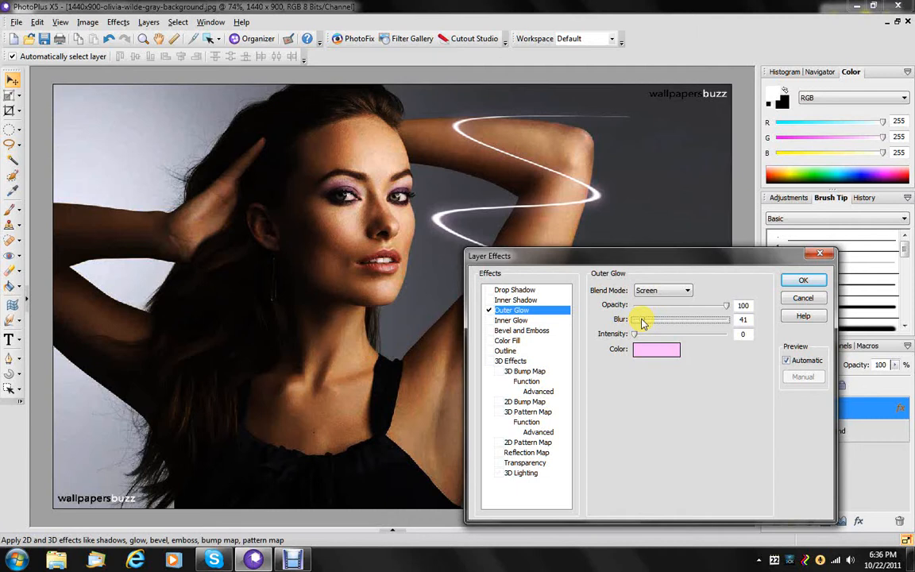
left_click_drag(634, 333, 657, 332)
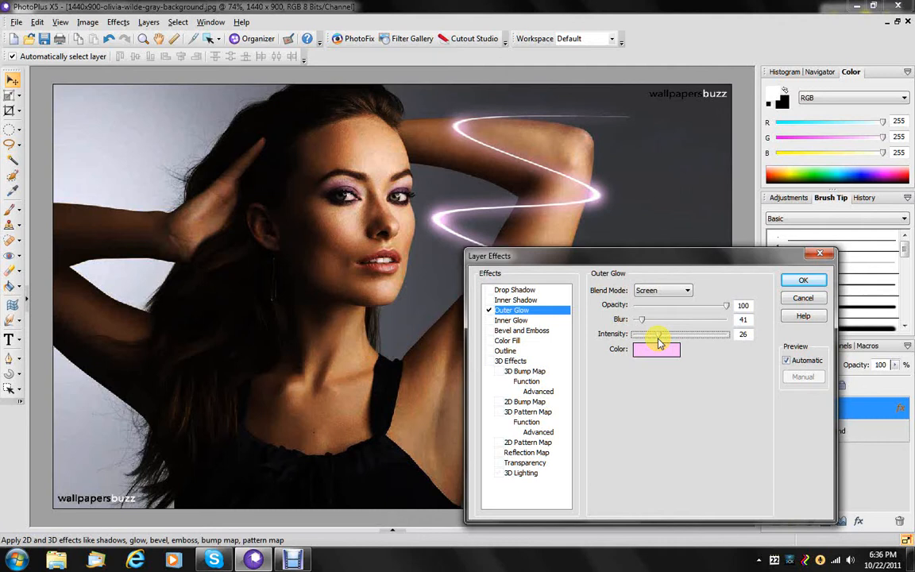
left_click(686, 290)
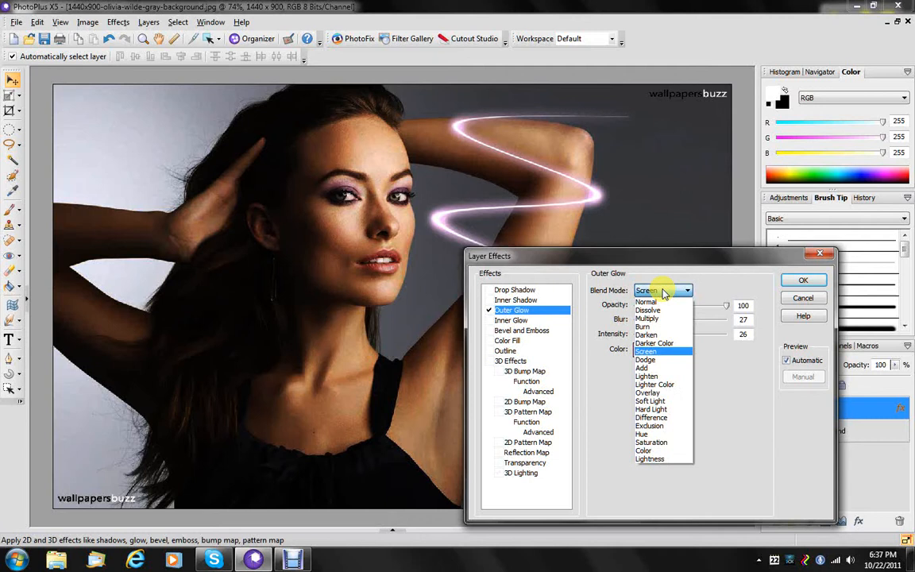
left_click(643, 319)
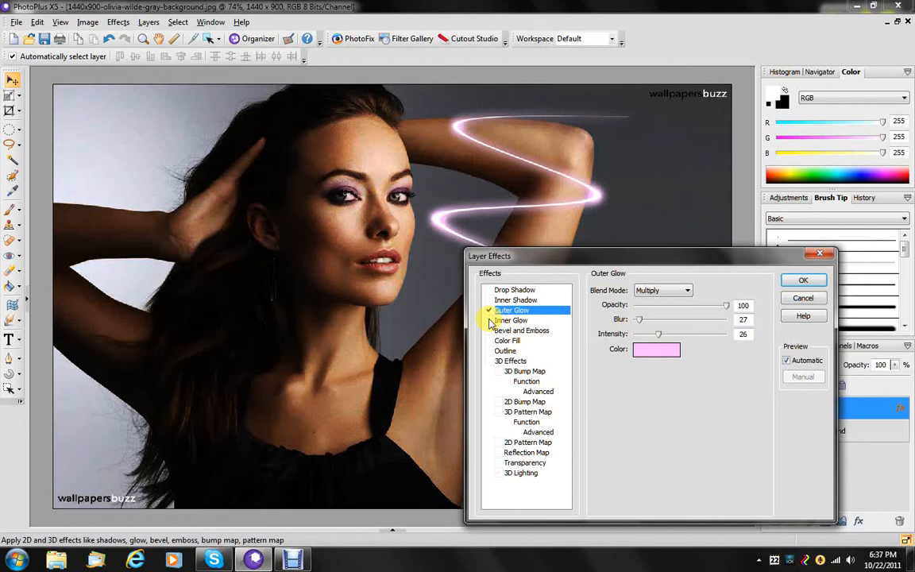
Step: Enable Inner Glow, set its colour to light blue, and adjust its opacity
left_click(657, 349)
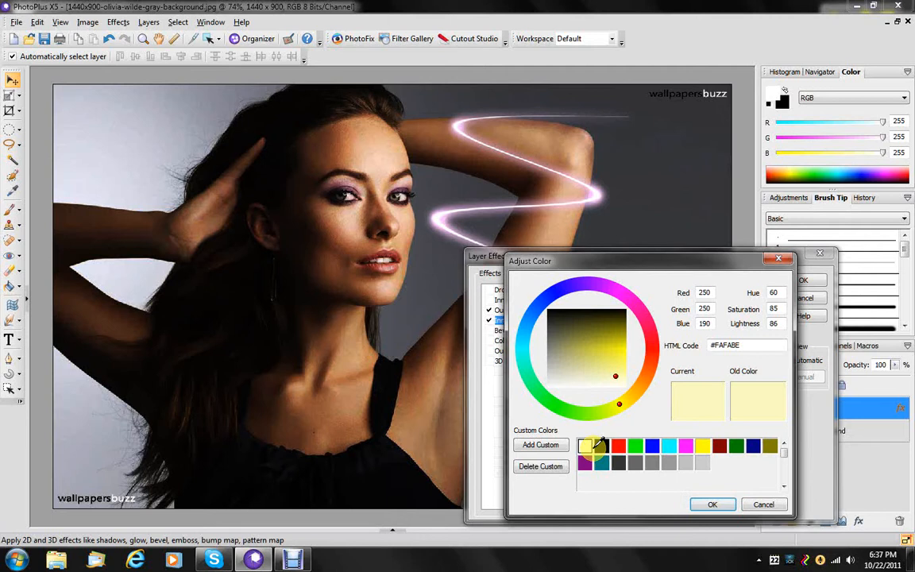
left_click(621, 369)
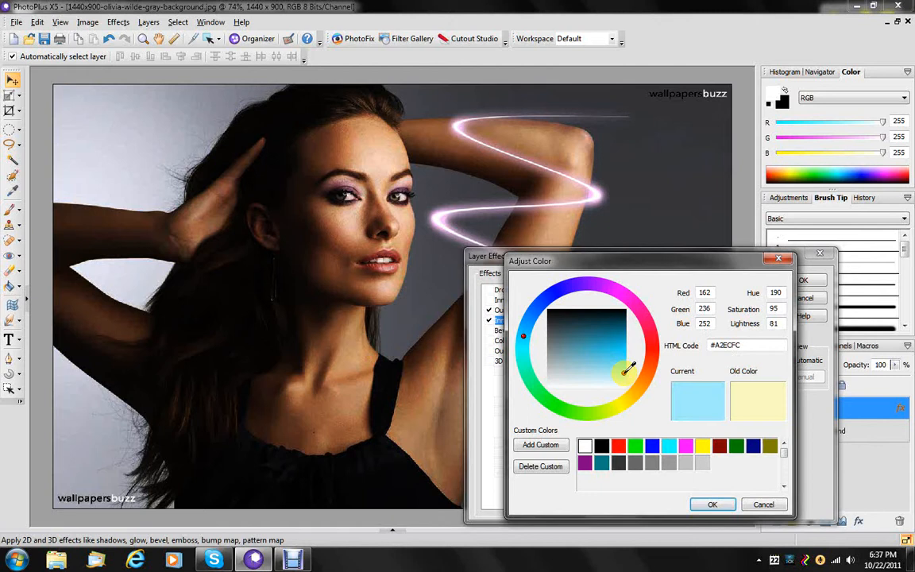
left_click(713, 503)
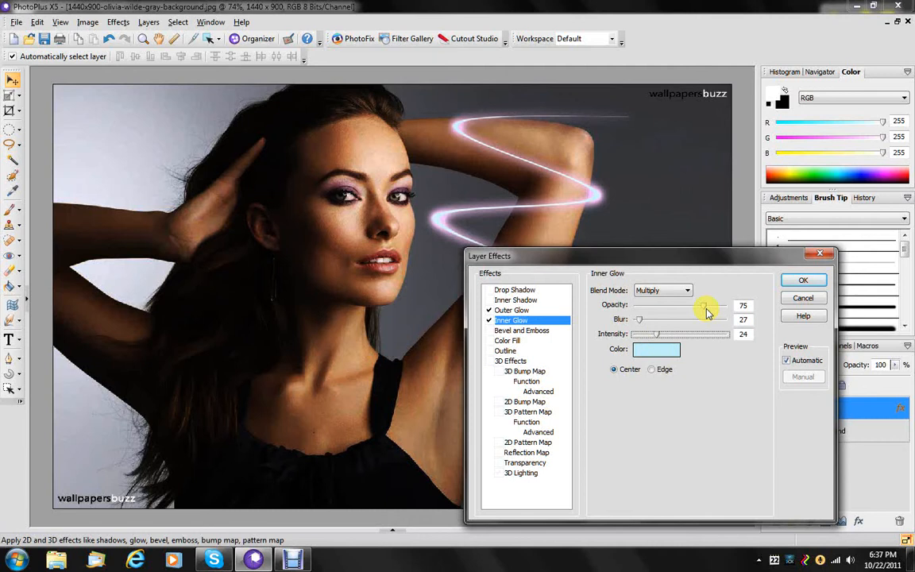
left_click(803, 280)
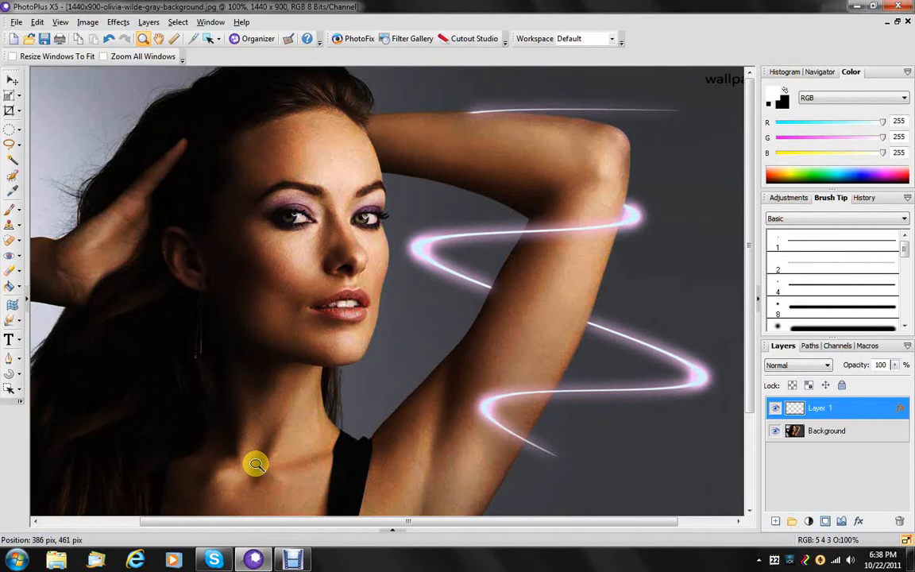
Step: Apply a Gaussian Blur with radius 2.0 to the glowing streak layer
left_click(107, 22)
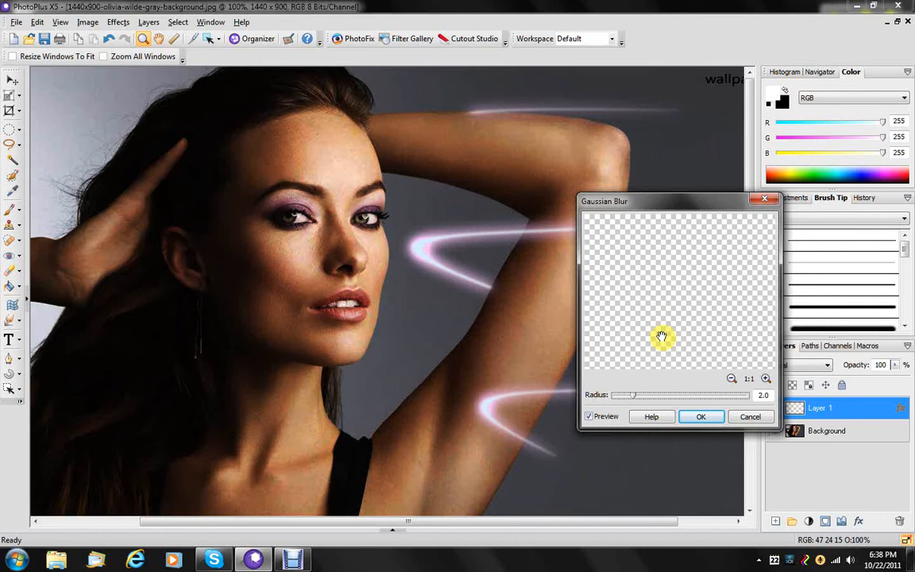
left_click(700, 416)
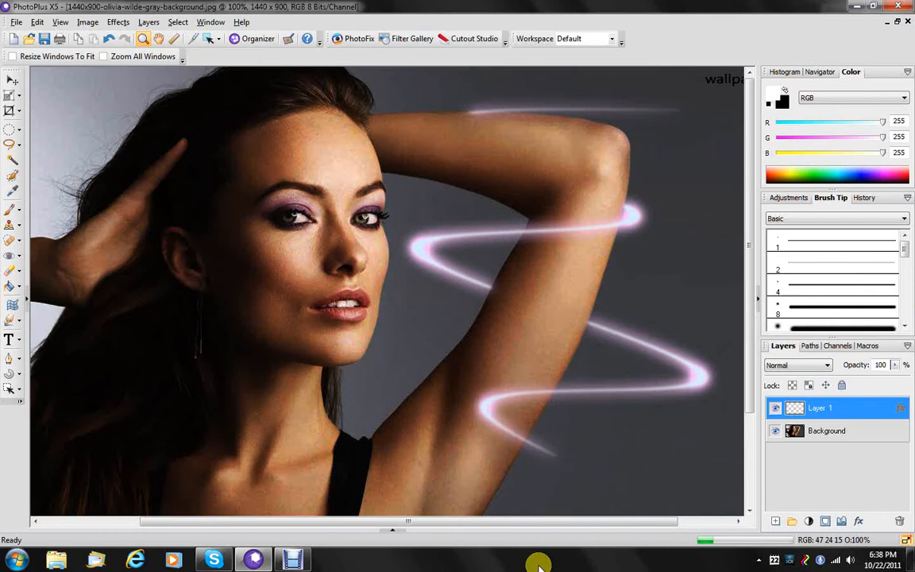